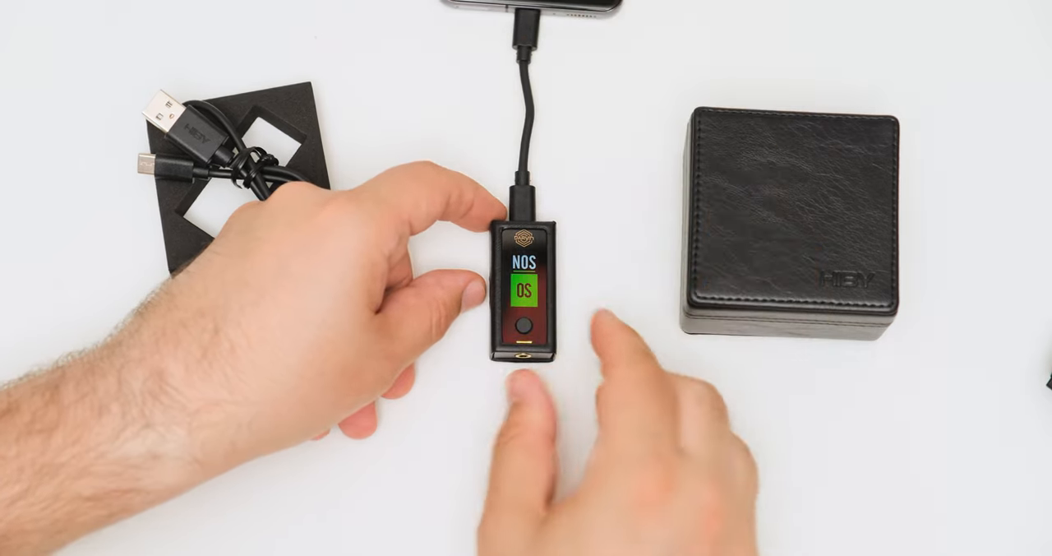
pyautogui.click(525, 338)
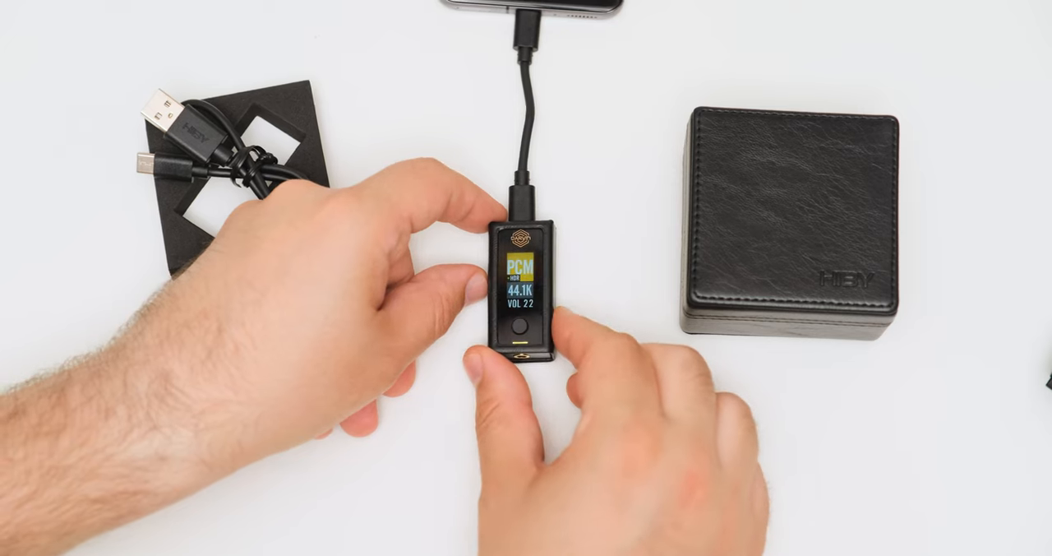